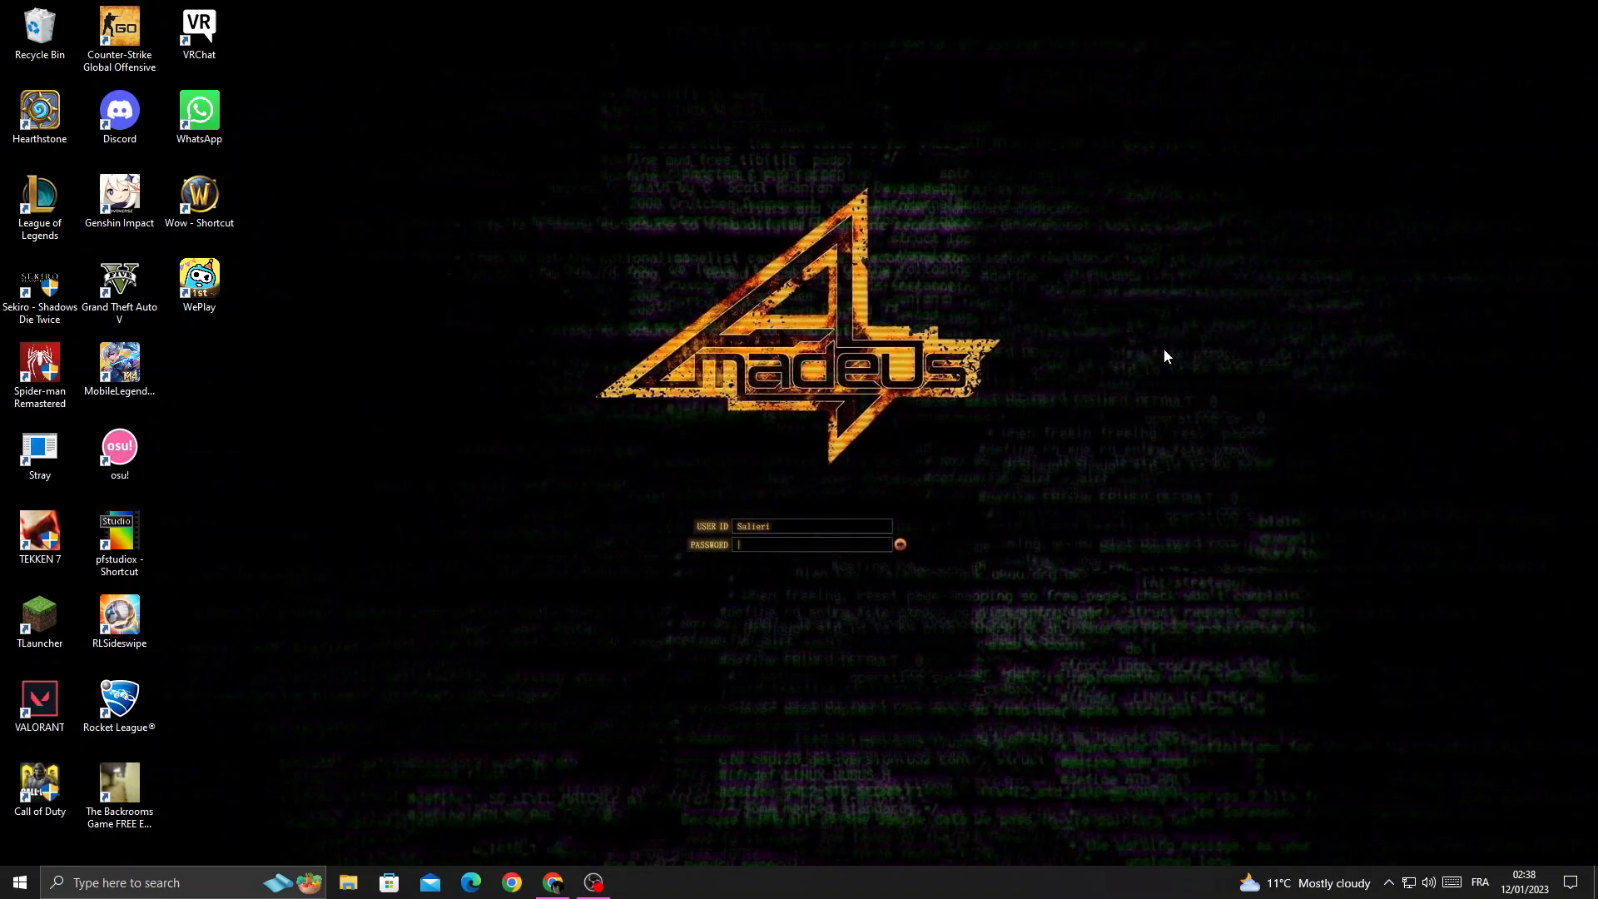
pyautogui.moveTo(776, 805)
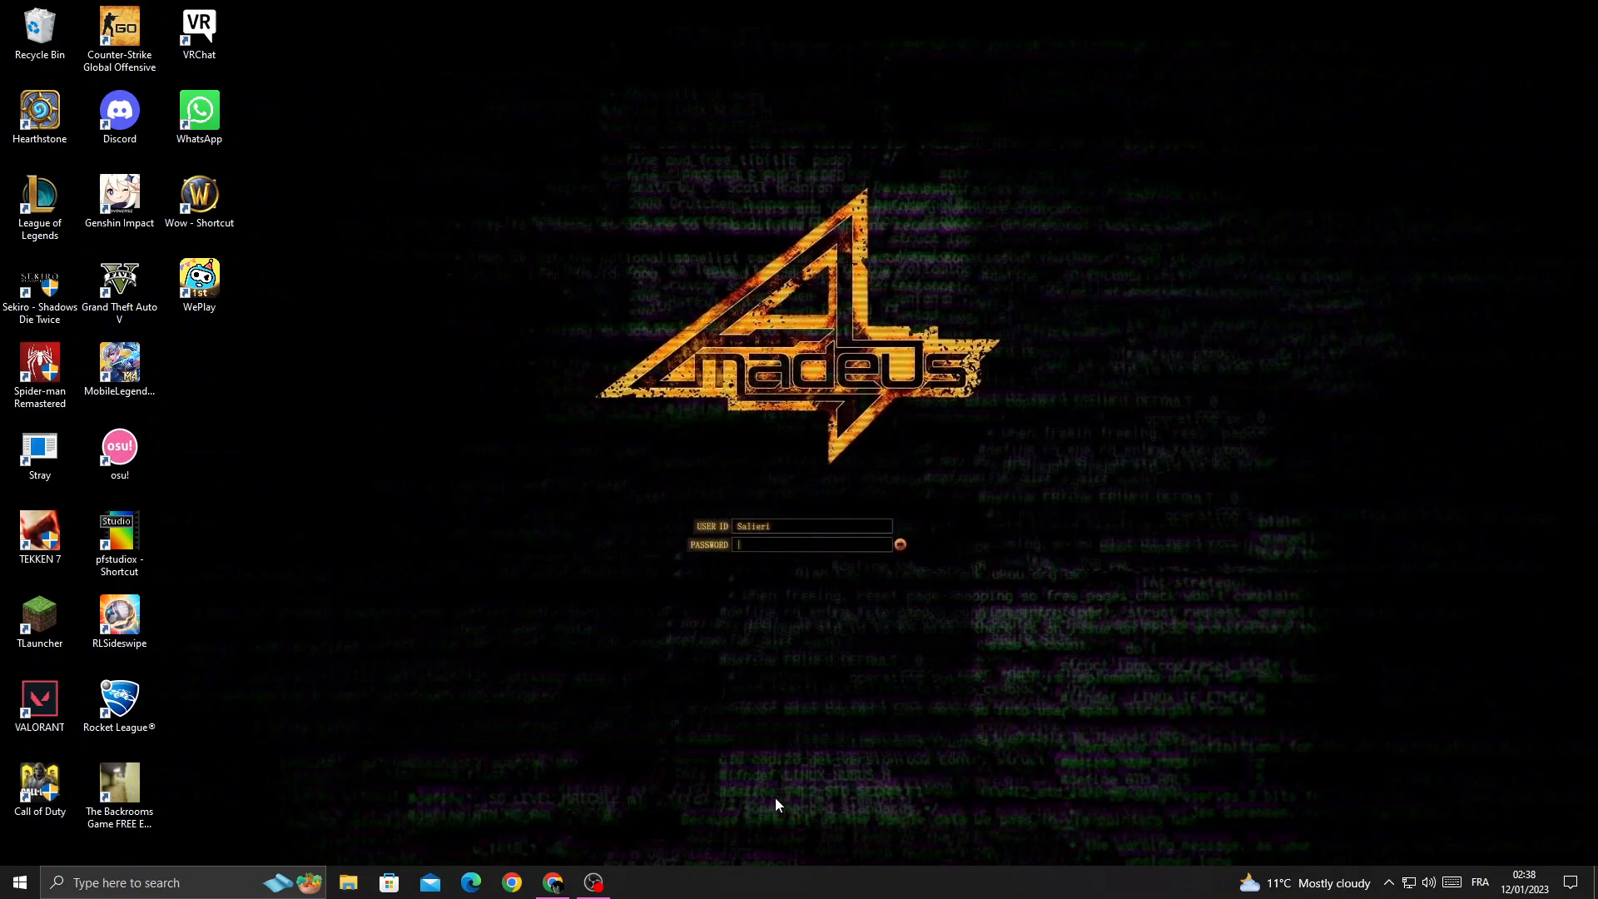
# Switch to the Notion tab in Chrome and open workspace settings on the Members page.
pyautogui.click(554, 882)
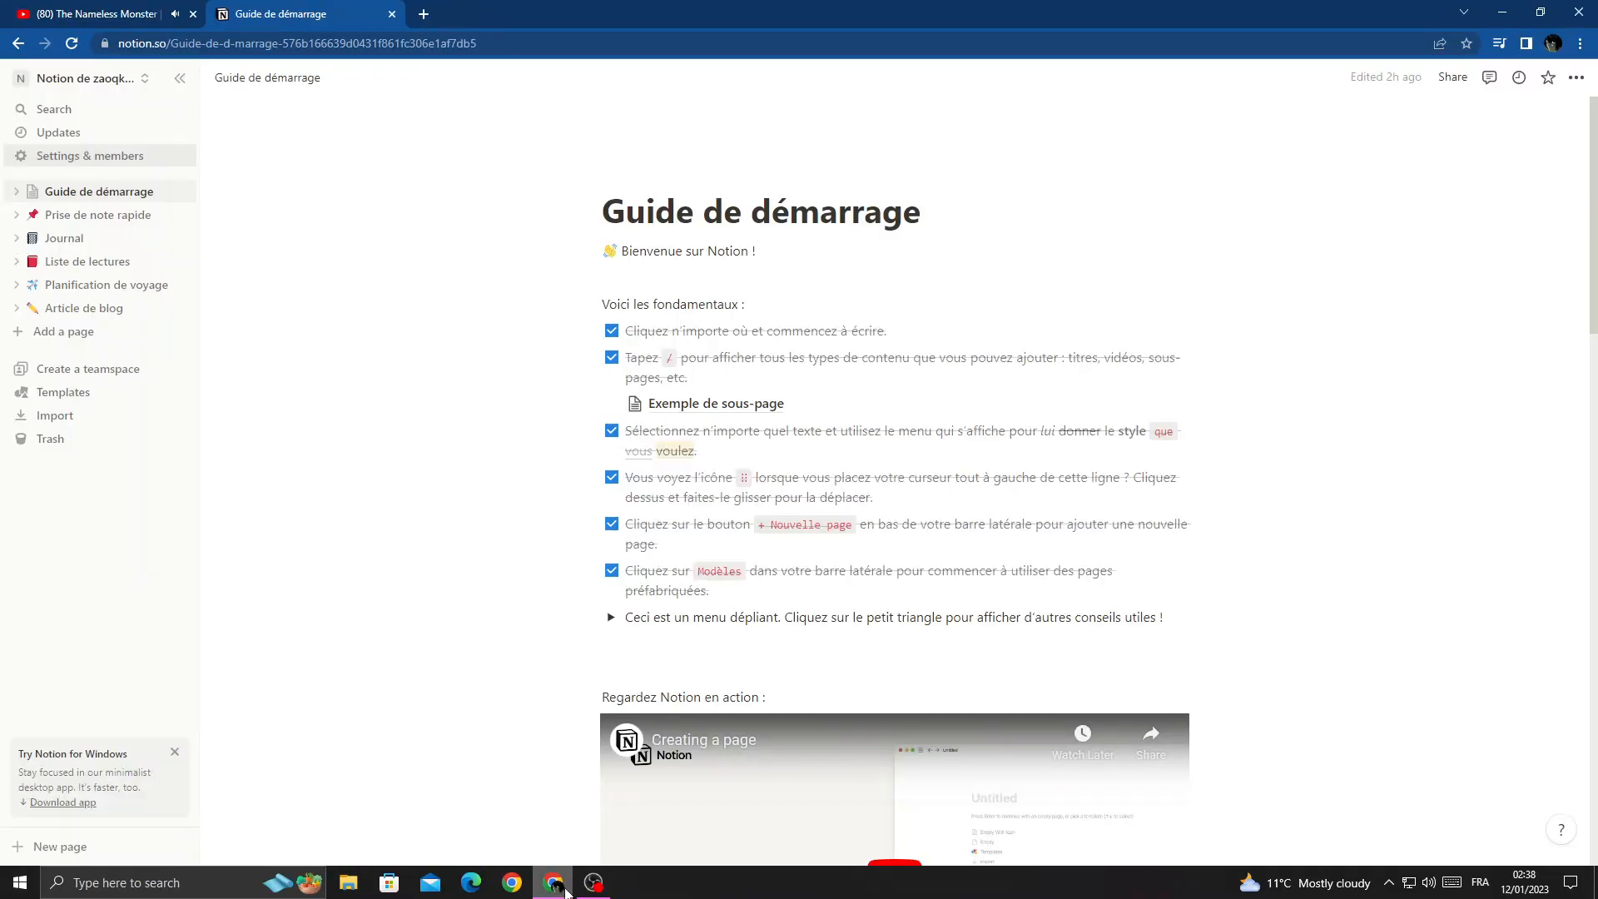
pyautogui.moveTo(177, 263)
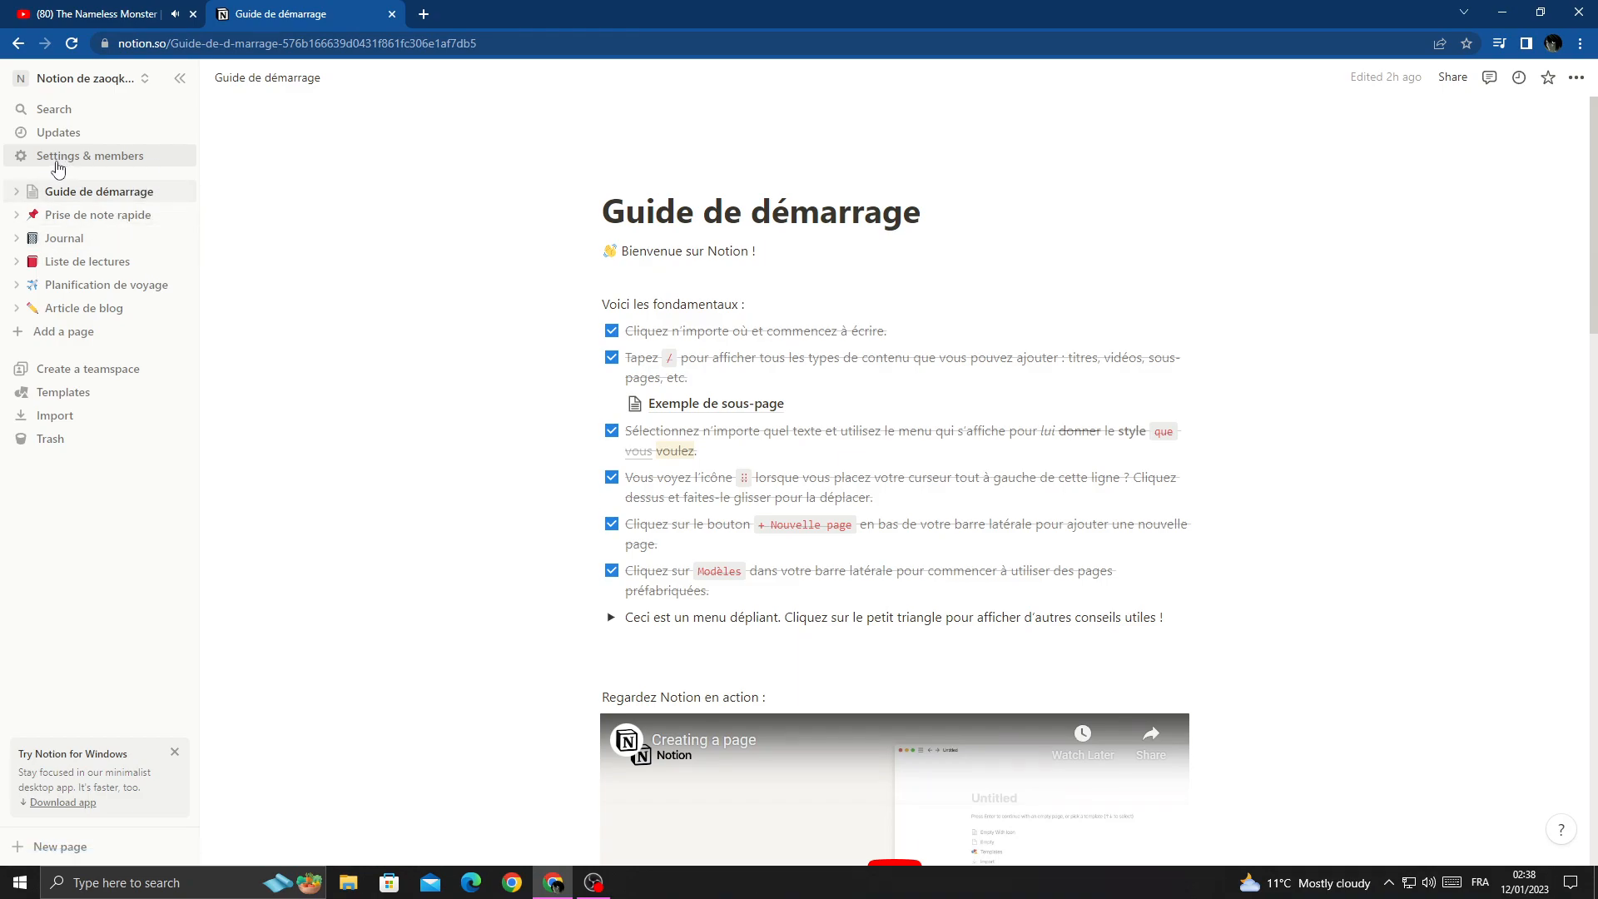
pyautogui.click(90, 155)
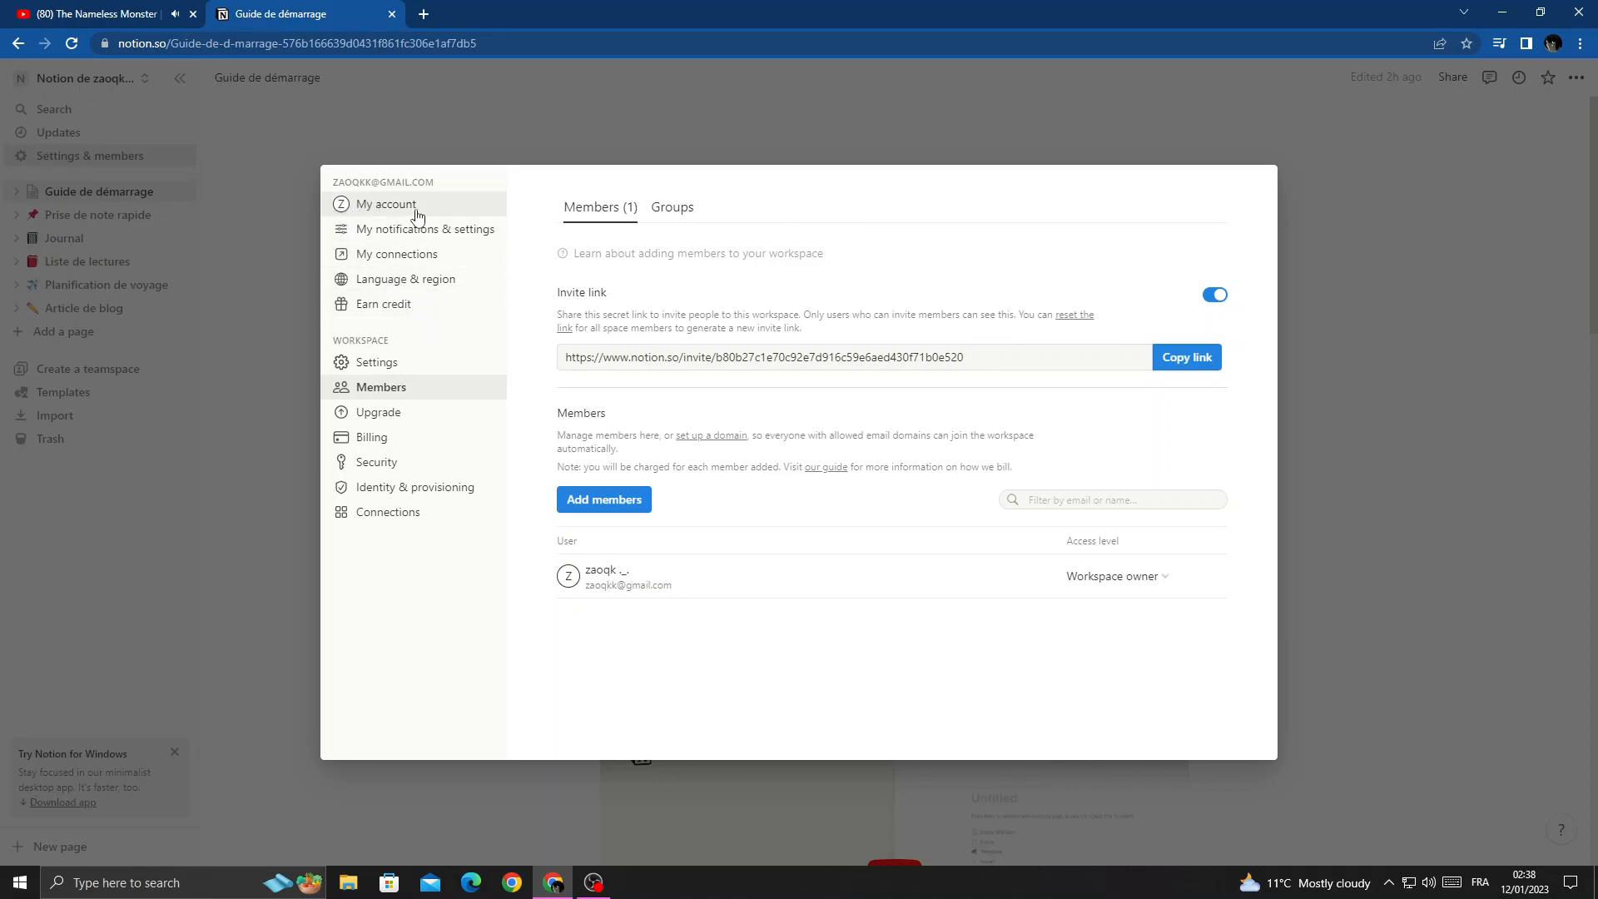
# Upload 'pepsi-man - Copy' from Pictures as the profile photo under My account.
pyautogui.click(386, 204)
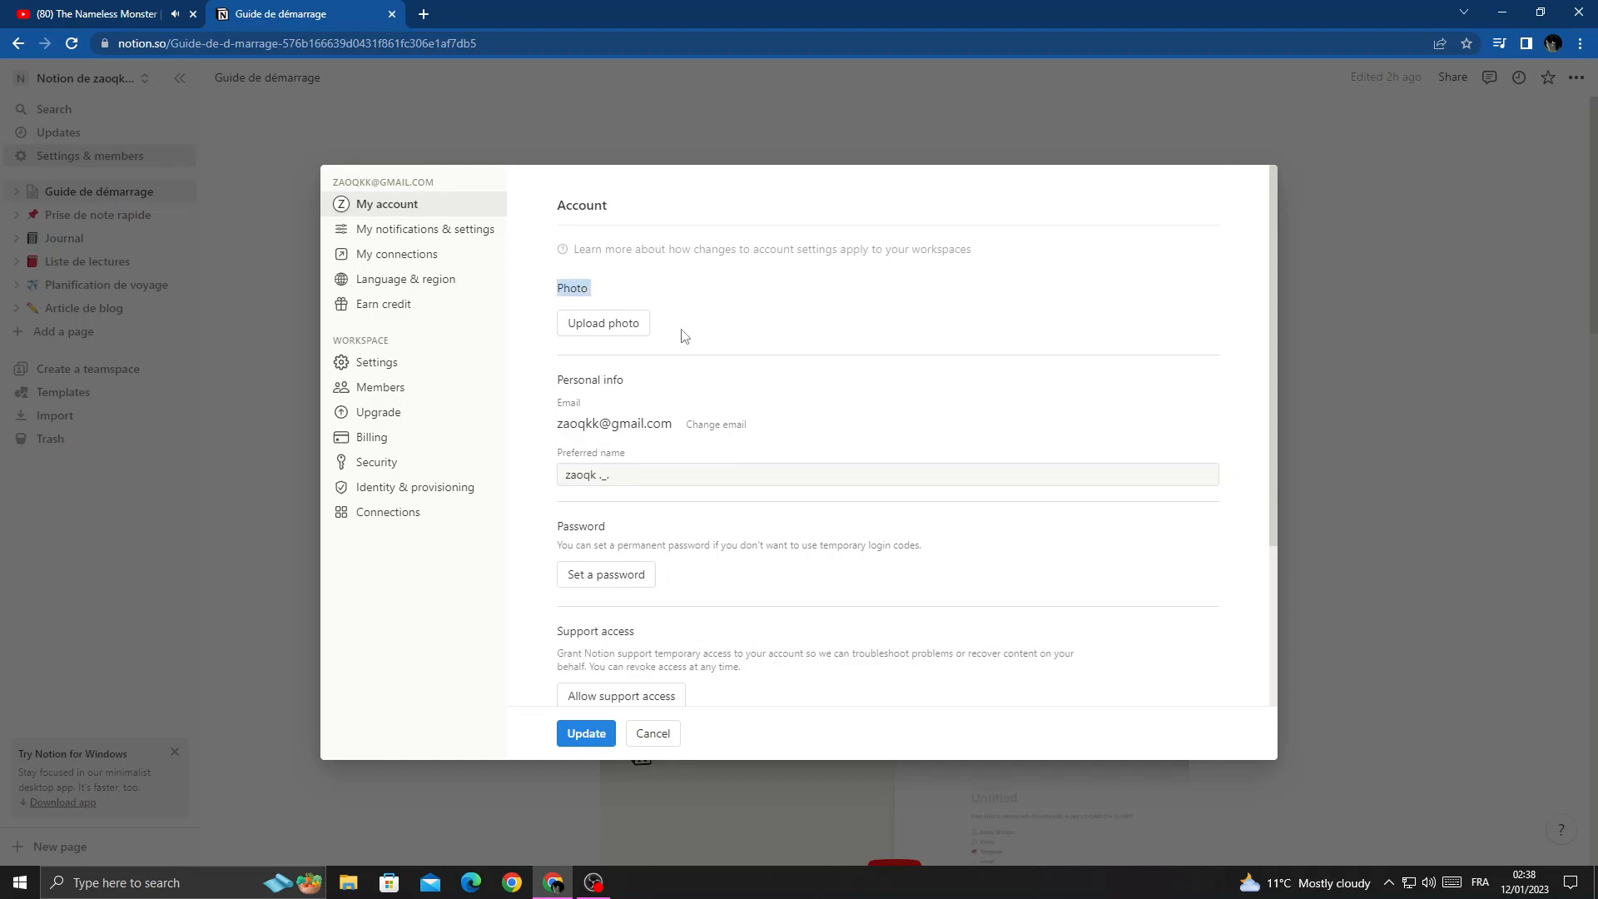
pyautogui.click(603, 323)
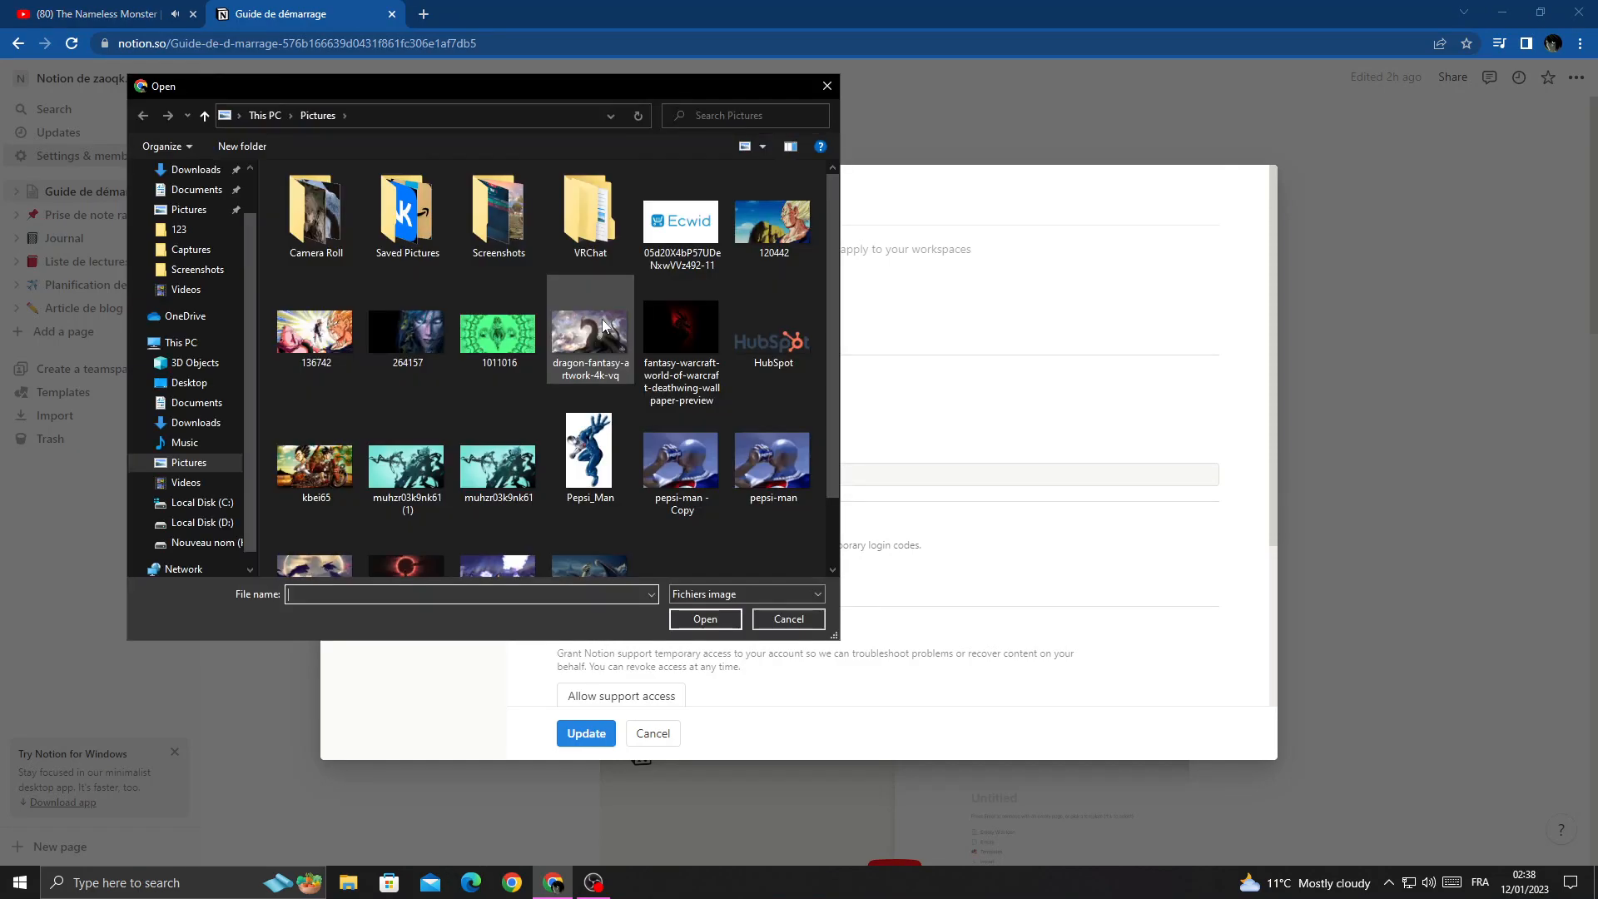
pyautogui.moveTo(681, 459)
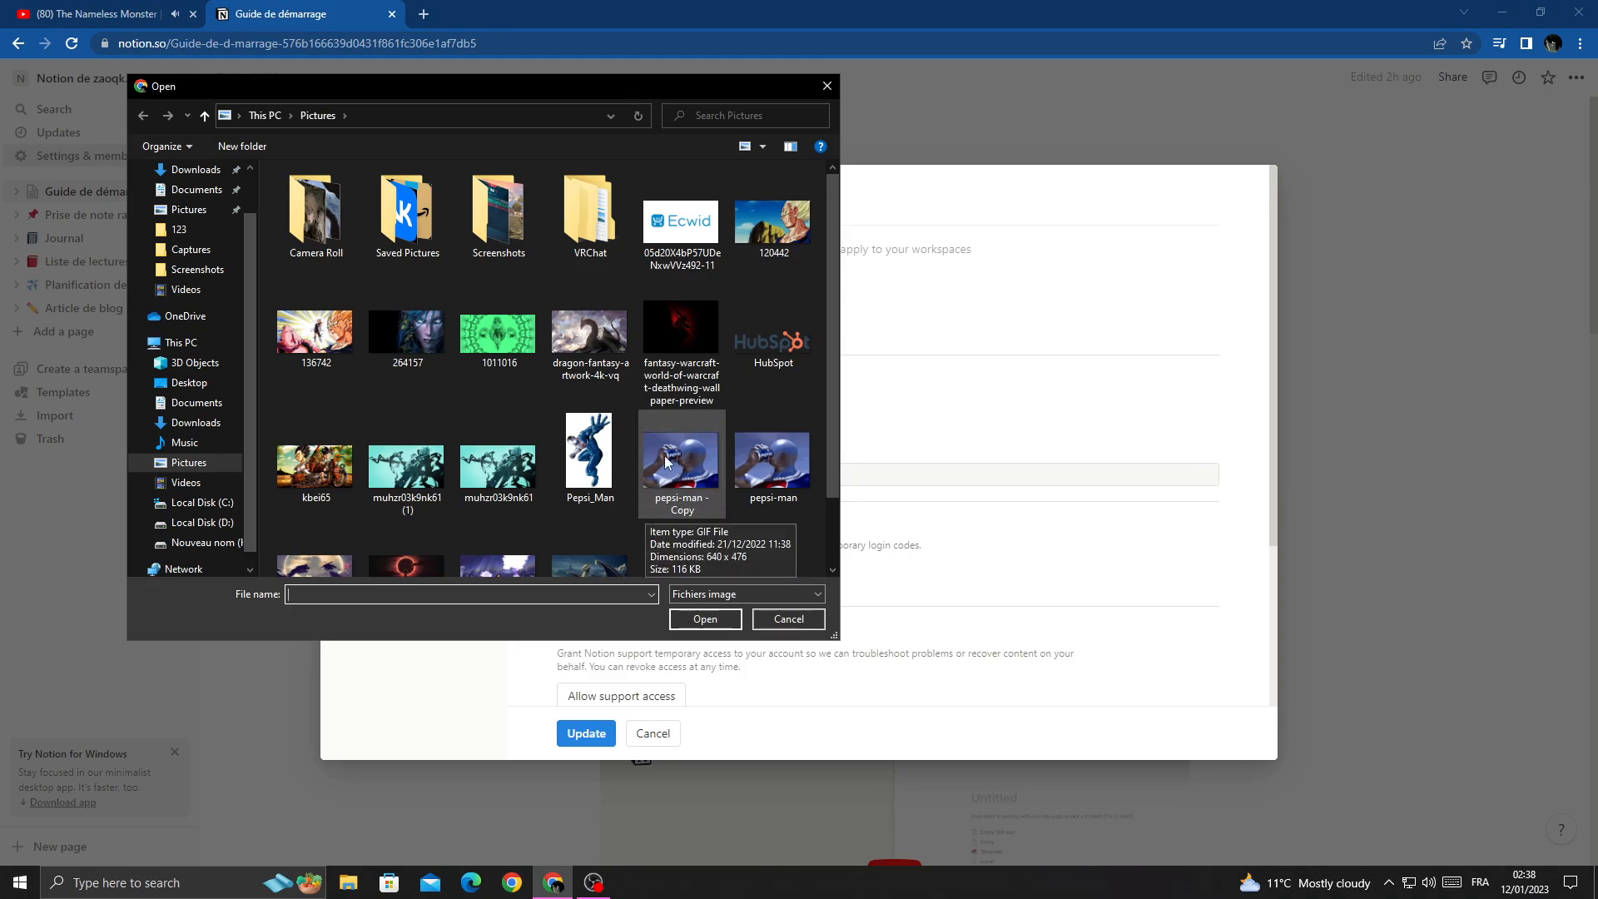
pyautogui.click(786, 619)
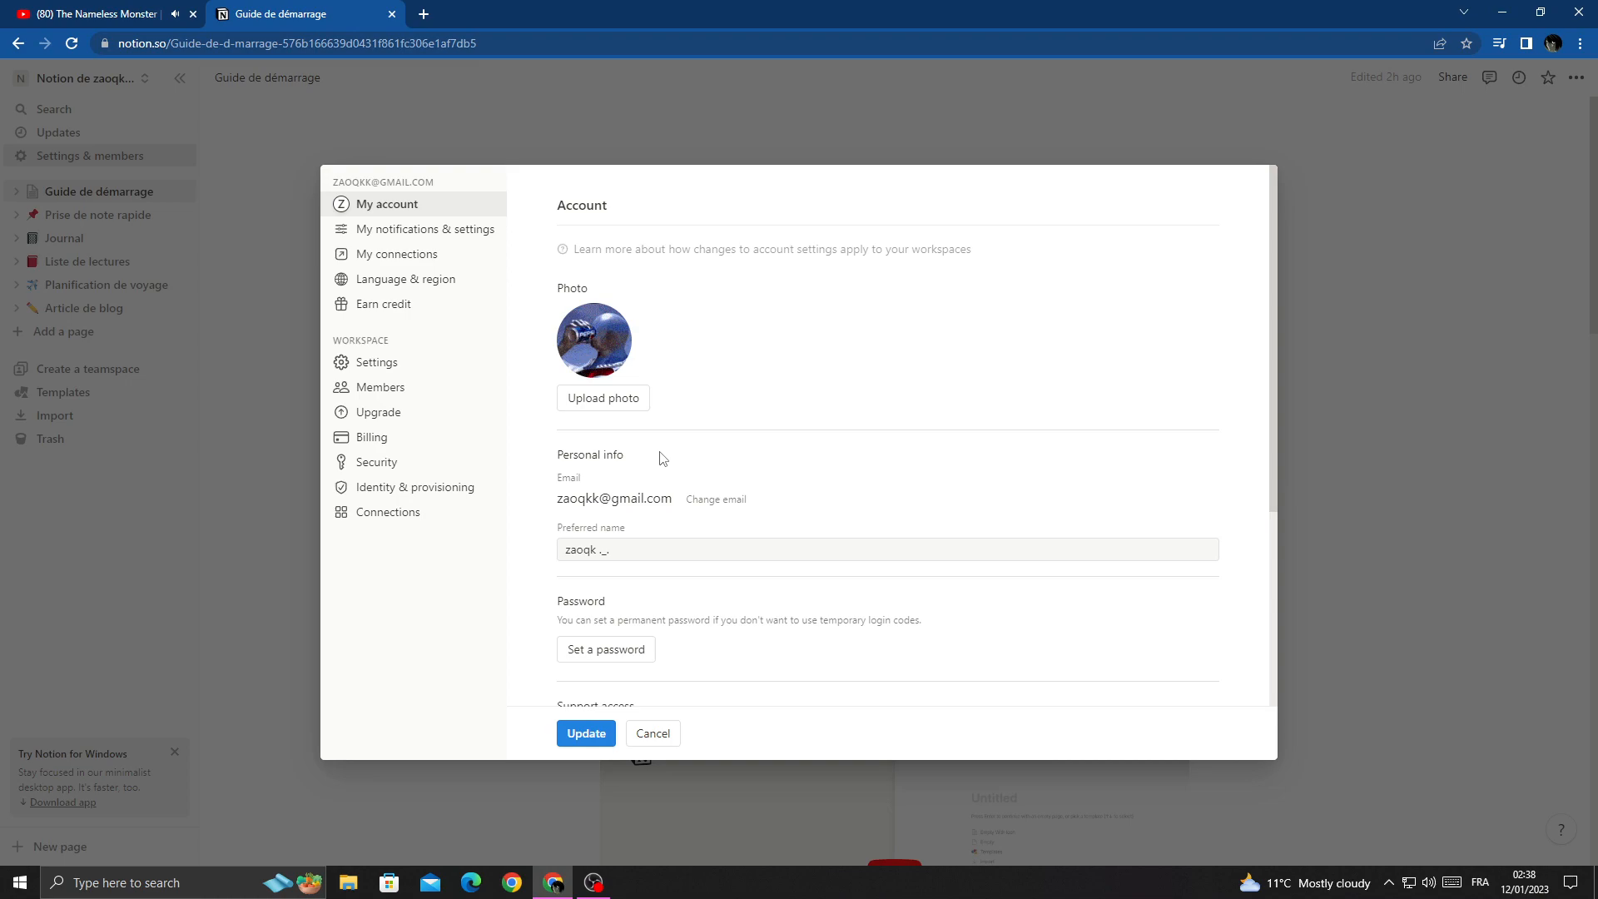
pyautogui.moveTo(518, 422)
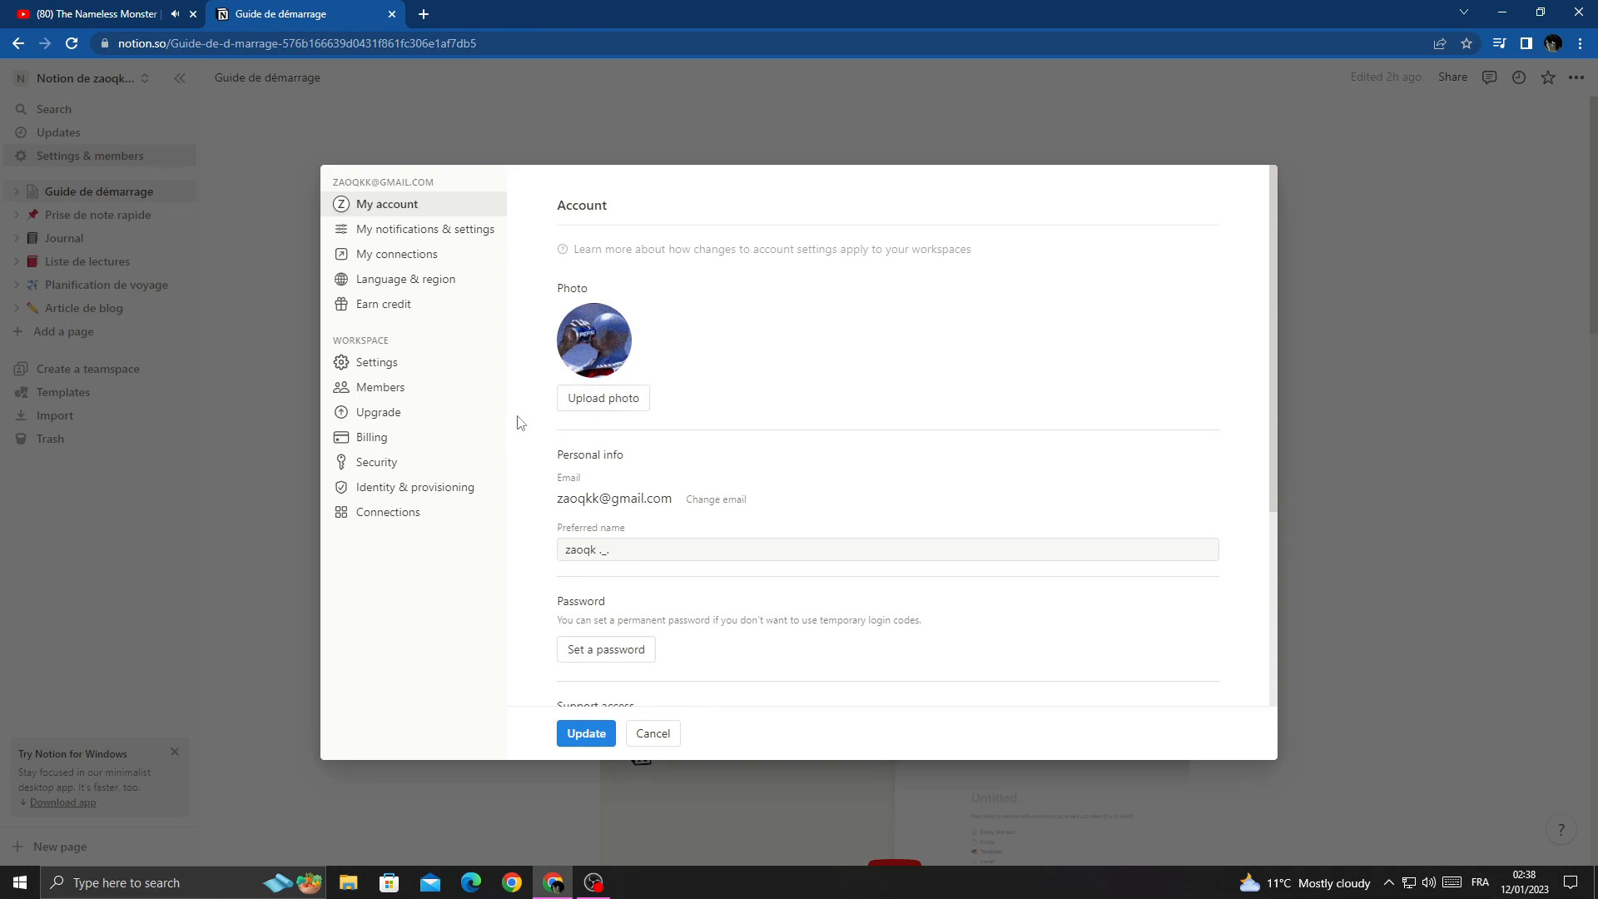
pyautogui.scroll(-3)
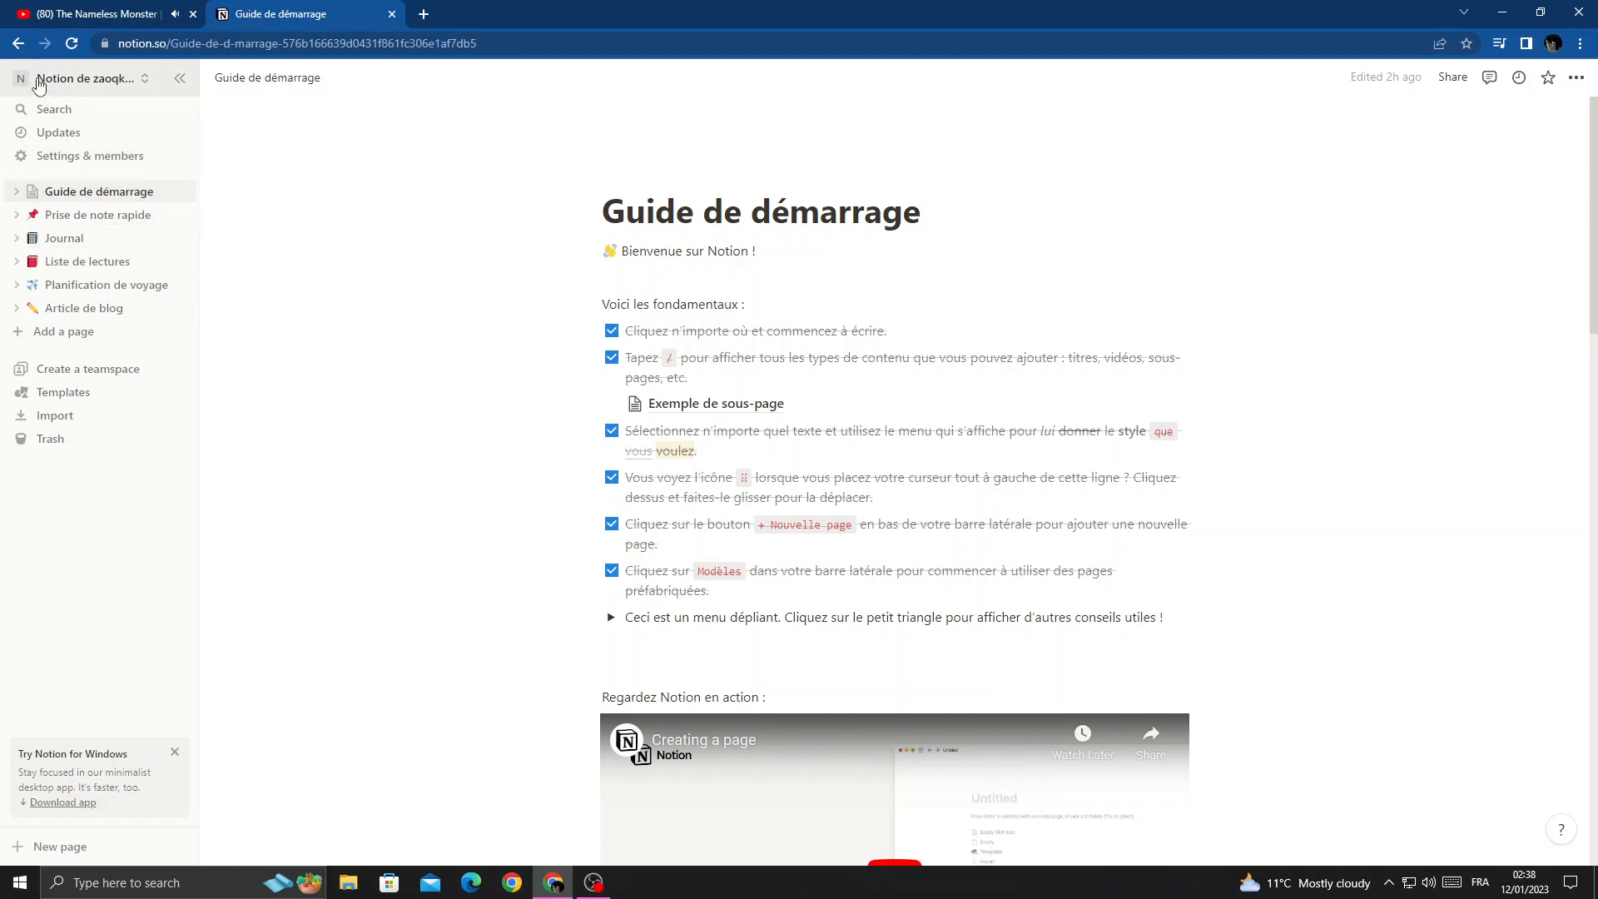
# Open the Guide de démarrage workspace switcher menu from the sidebar.
pyautogui.click(86, 79)
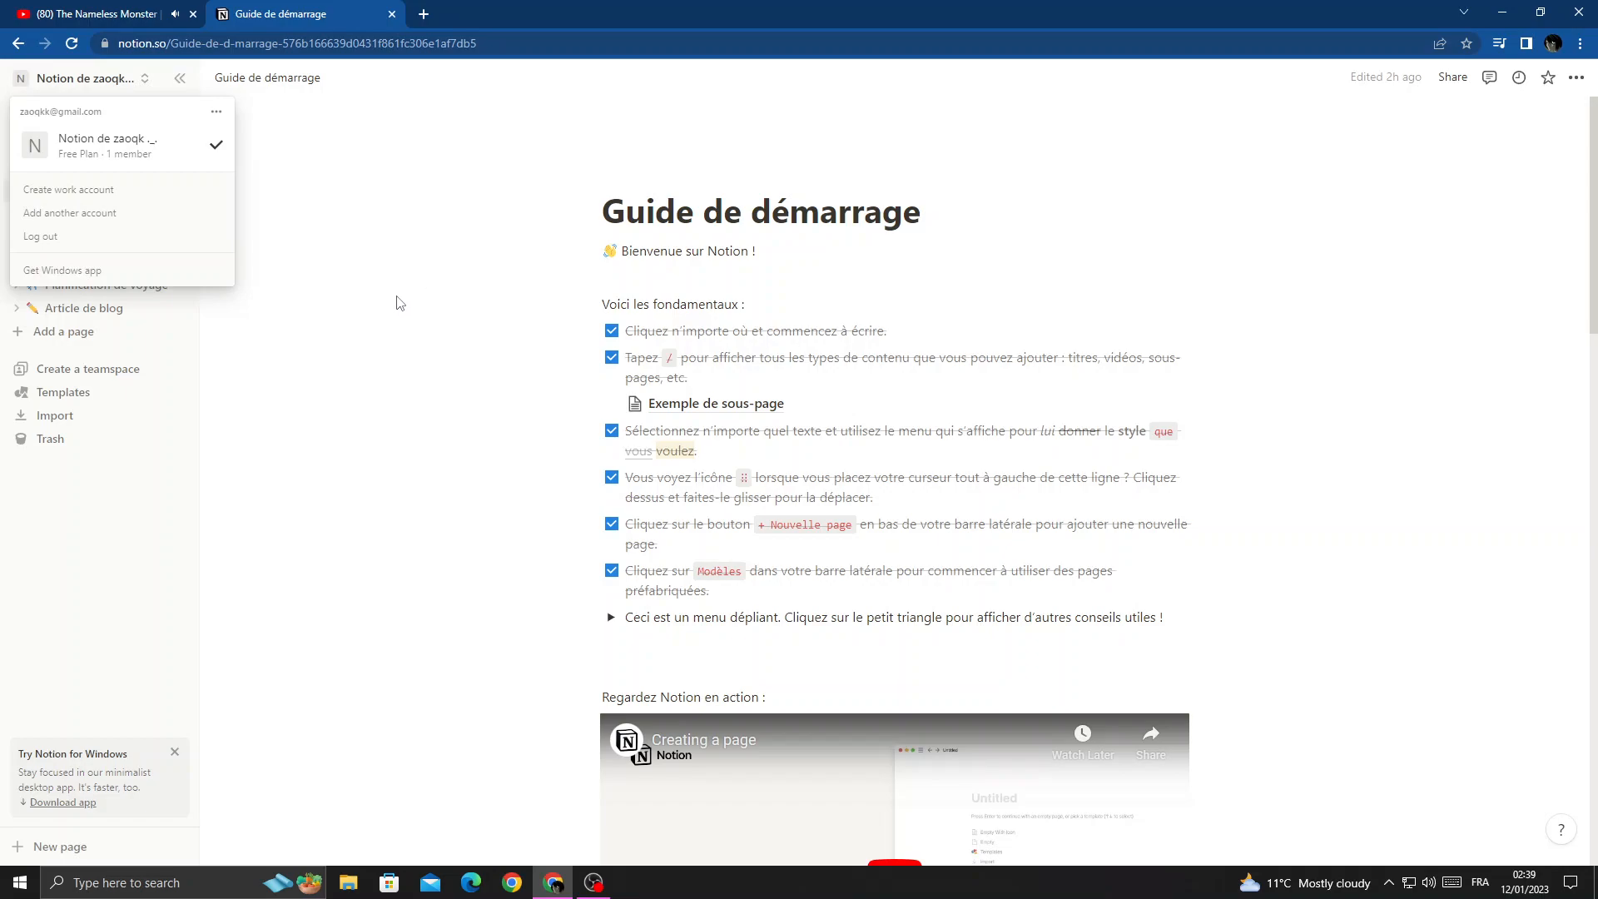